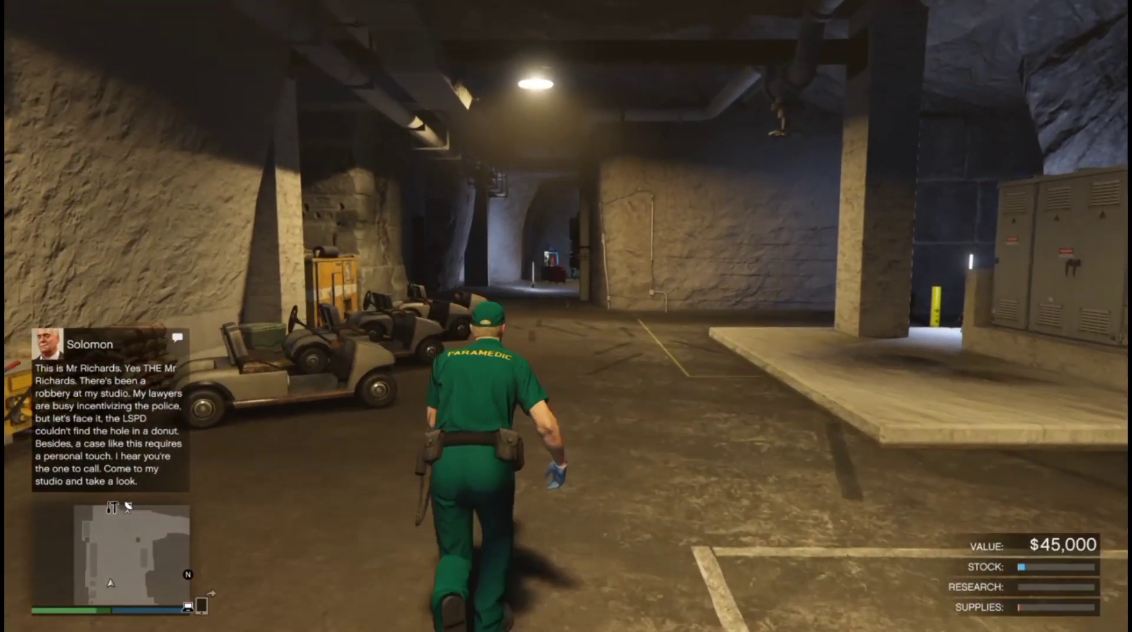
Step: Walk down the bunker corridor into the white vehicle bay beside the sports car
key(w)
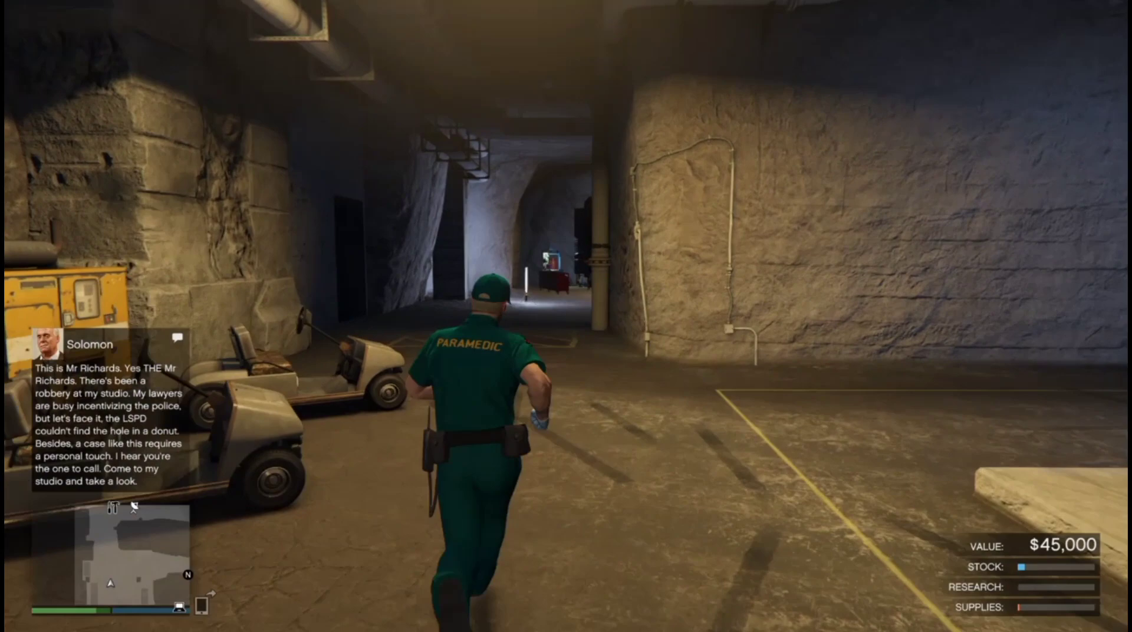
key(w)
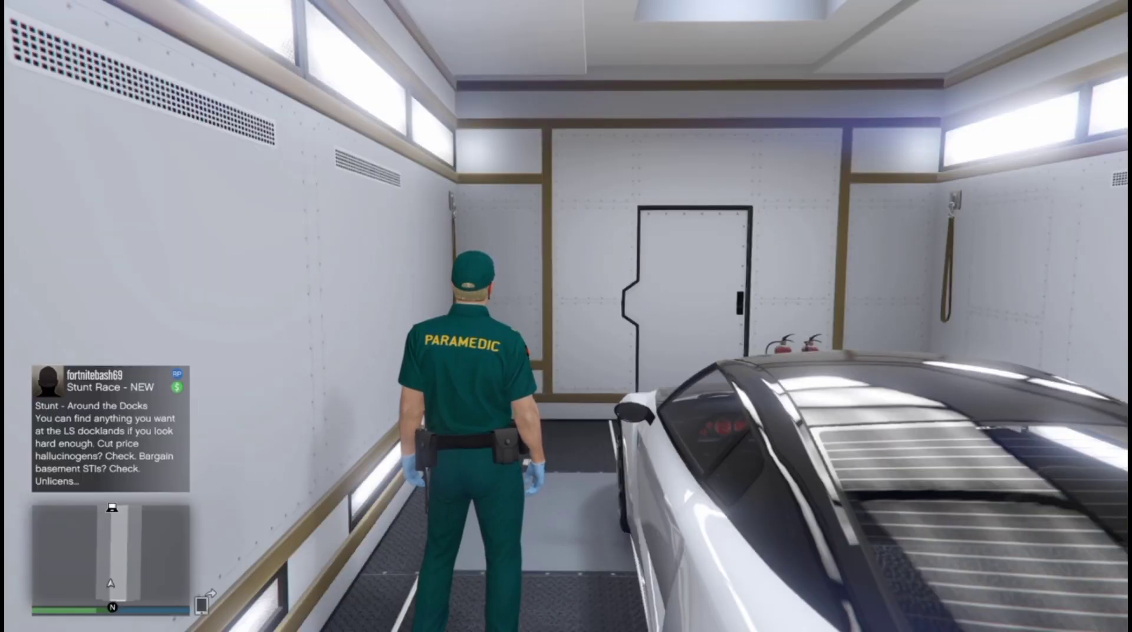
Step: Bring up the main menu and view the Criminal Enterprise Starter Pack details
key(m)
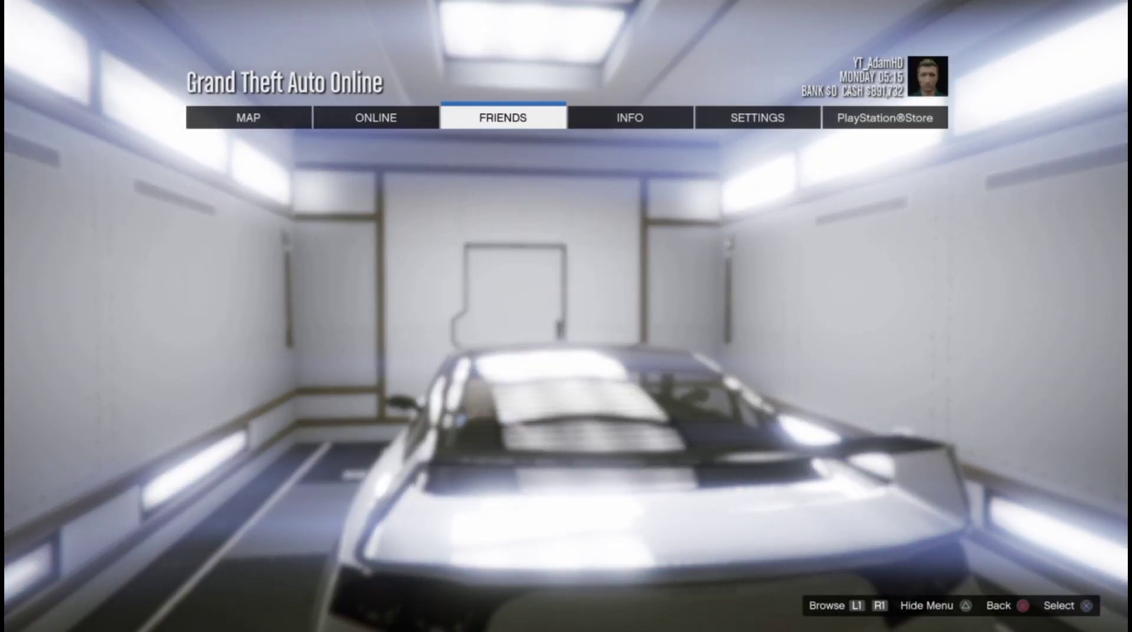
click(375, 117)
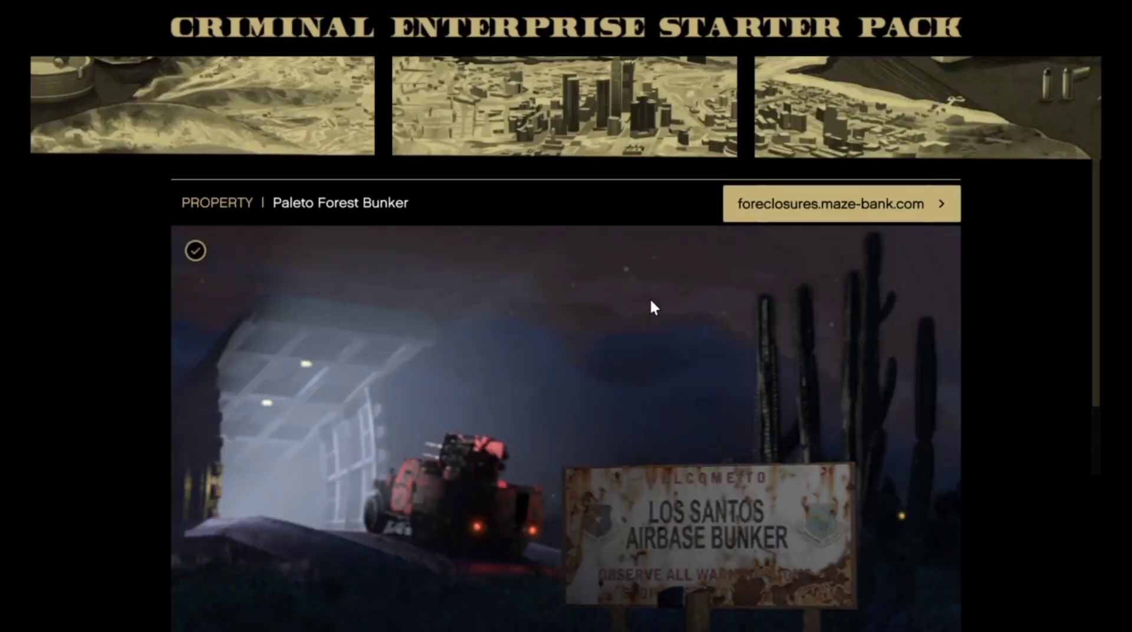
mouse_move(842, 217)
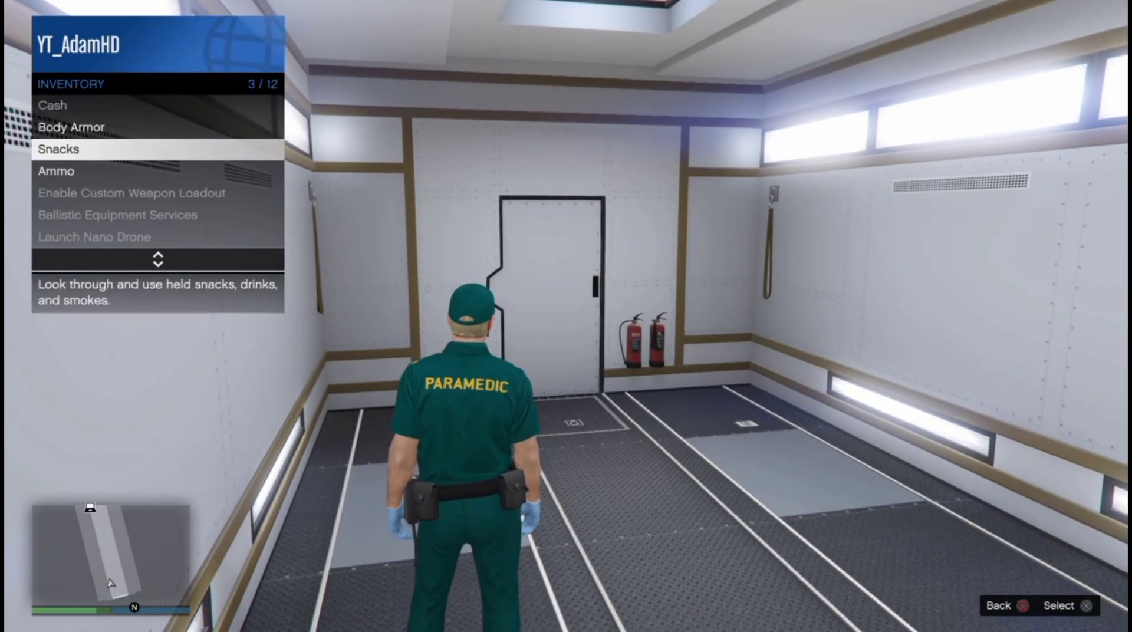
Step: Open the world map showing mission blips around Mount Josiah
click(59, 149)
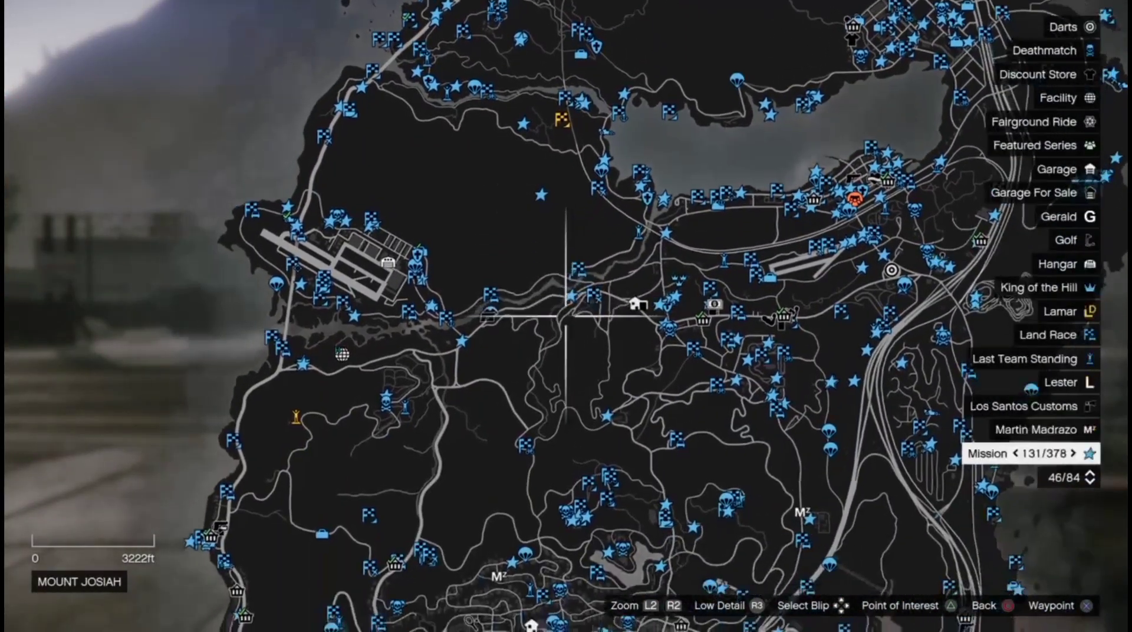
Step: Drive the Mobile Operations Center truck along the GPS route through downtown
scroll(down, 3)
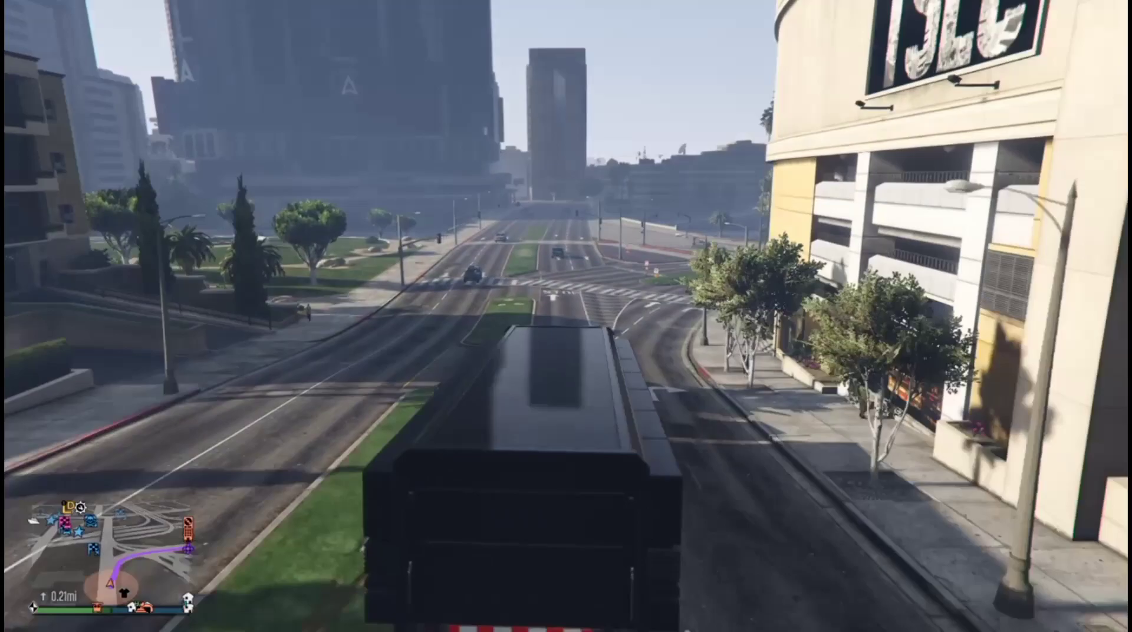
Step: Drive the spiked Weeny Issi out of the truck and get out on foot
key(w)
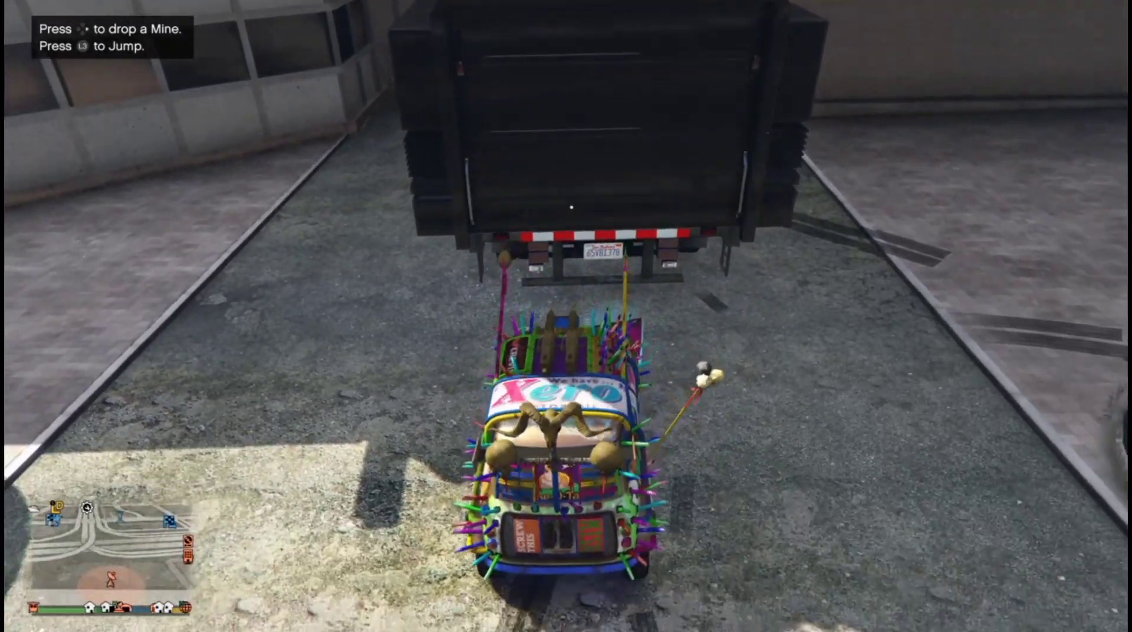
key(w)
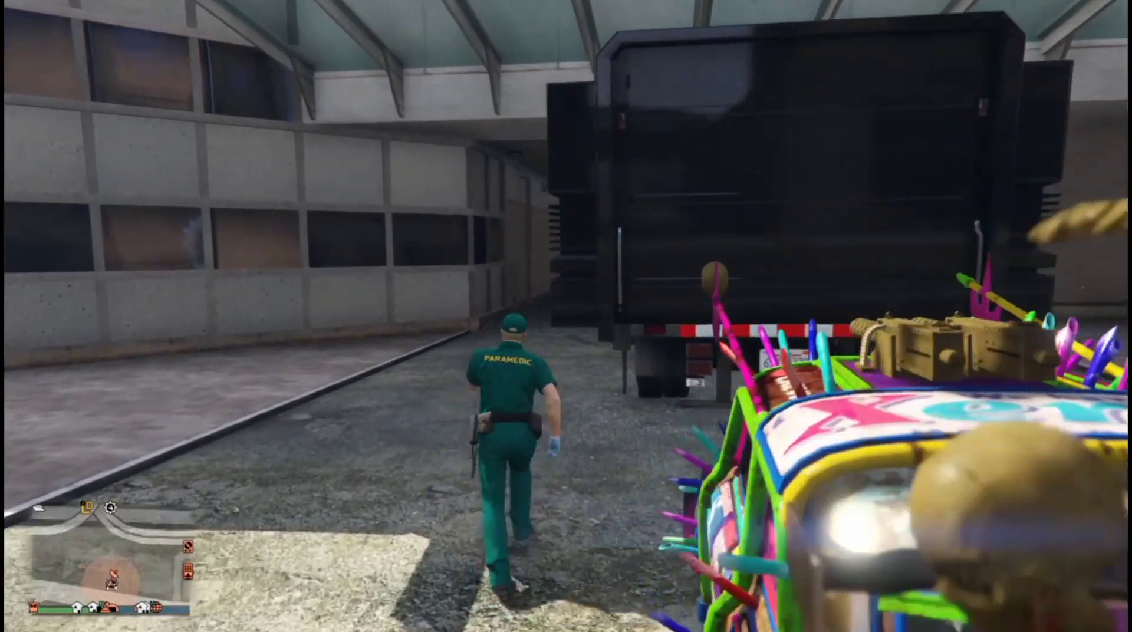
Step: Run away from the truck and through the brick alley
key(w)
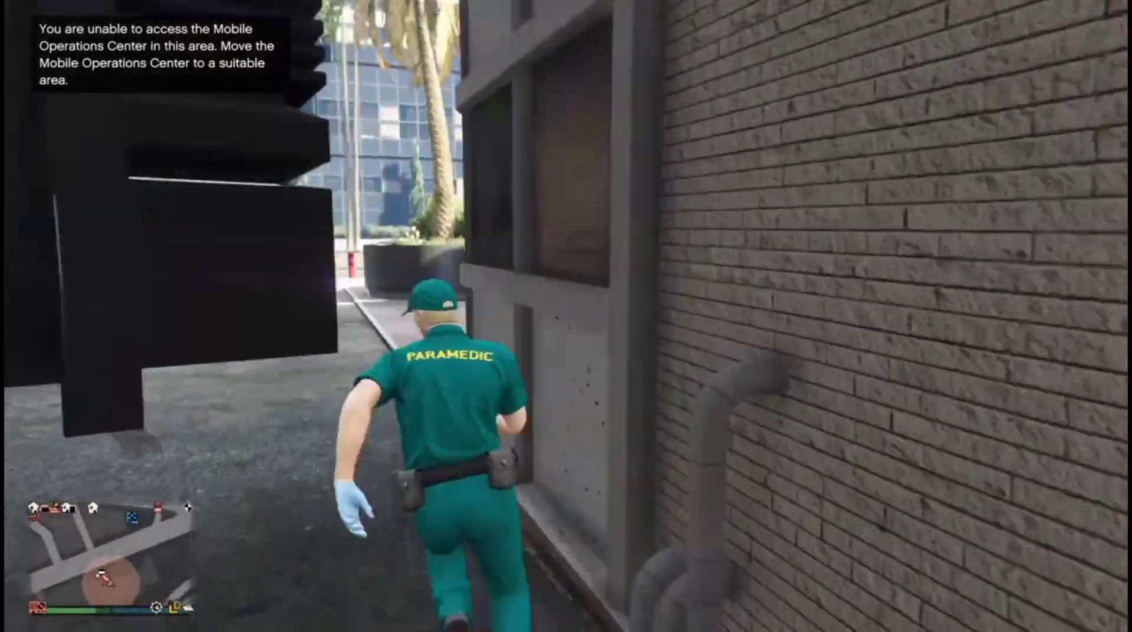
key(w)
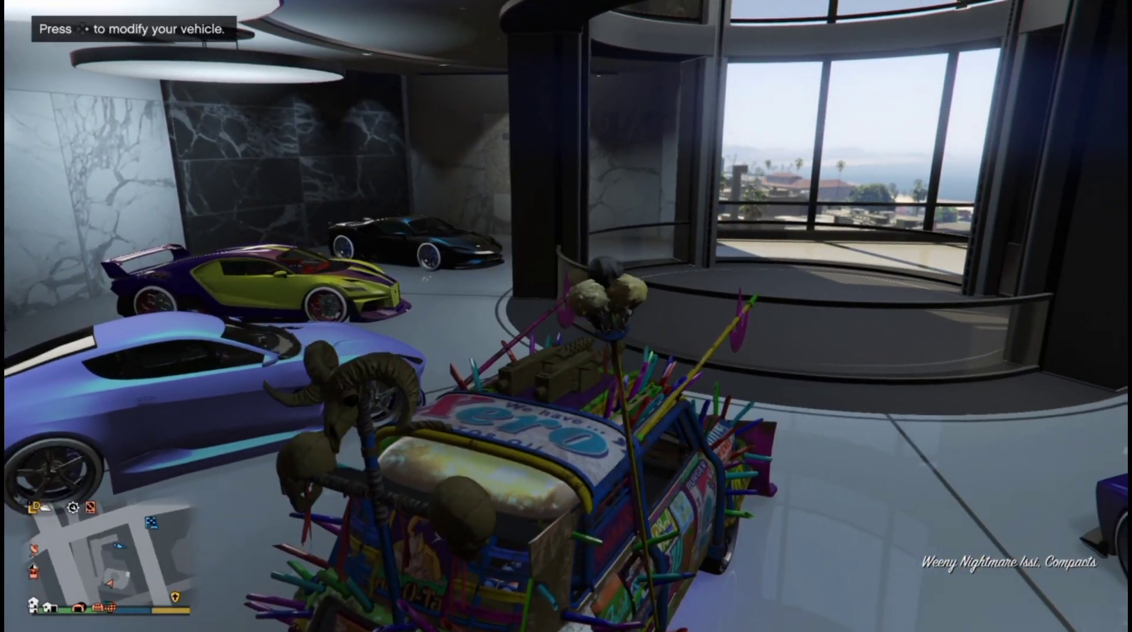
mouse_move(566, 315)
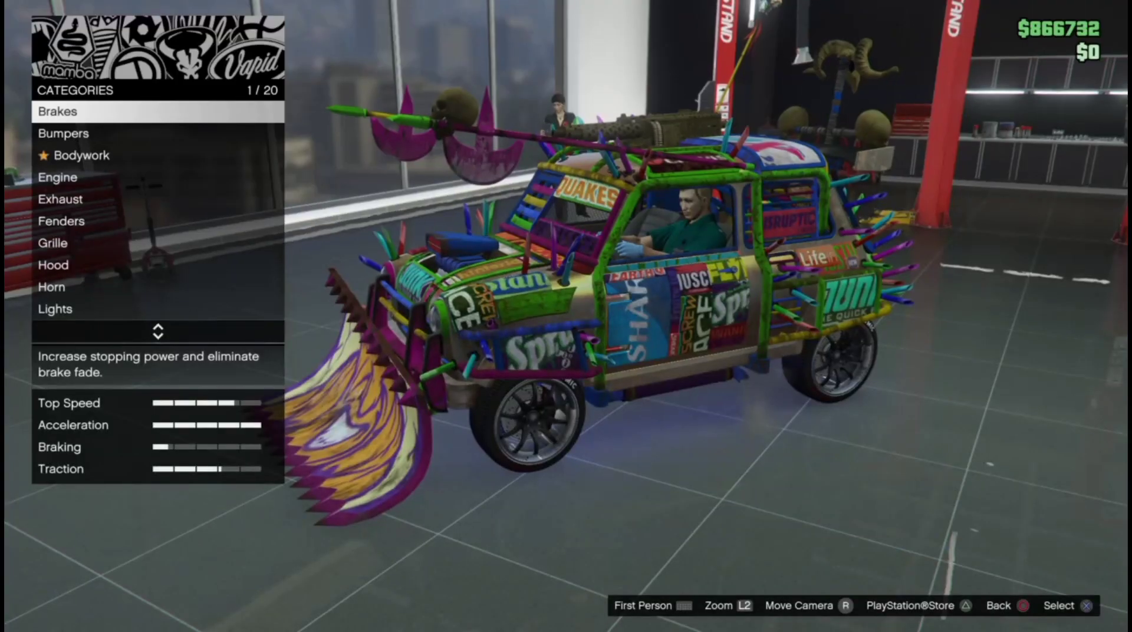
Step: Scroll the Issi's mod menu to Plate and open the licence plate choices
scroll(down, 3)
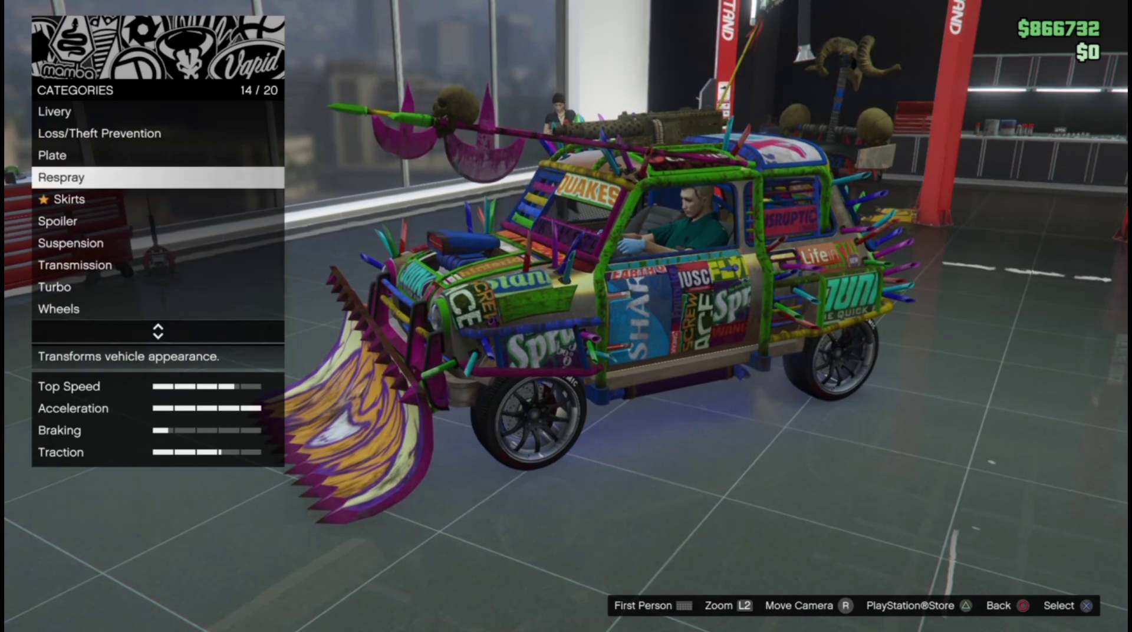
click(52, 155)
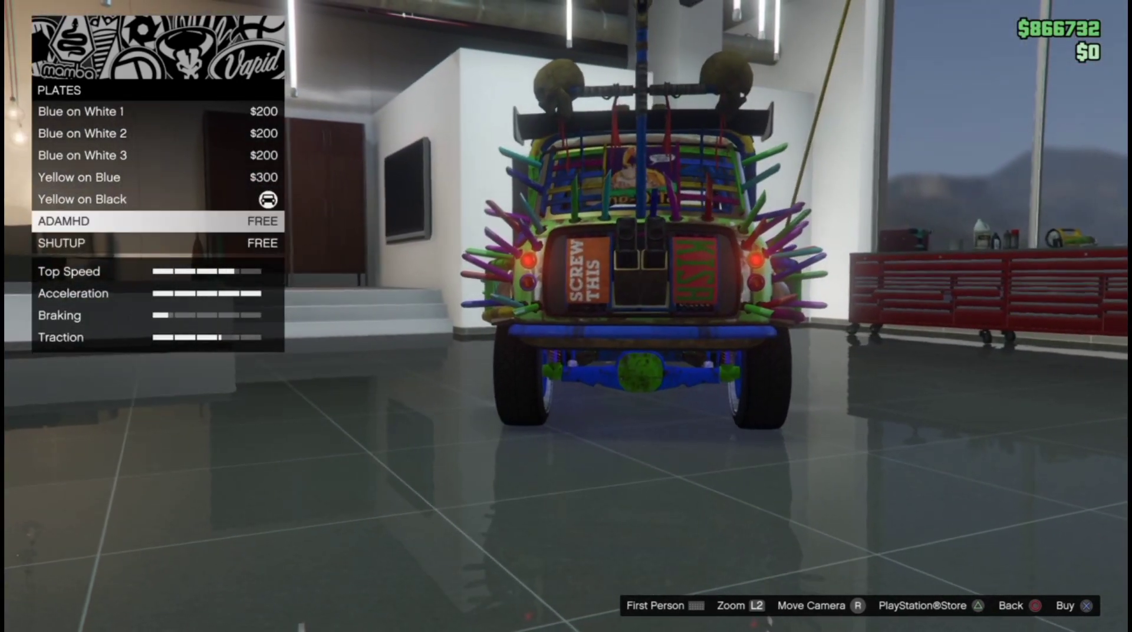